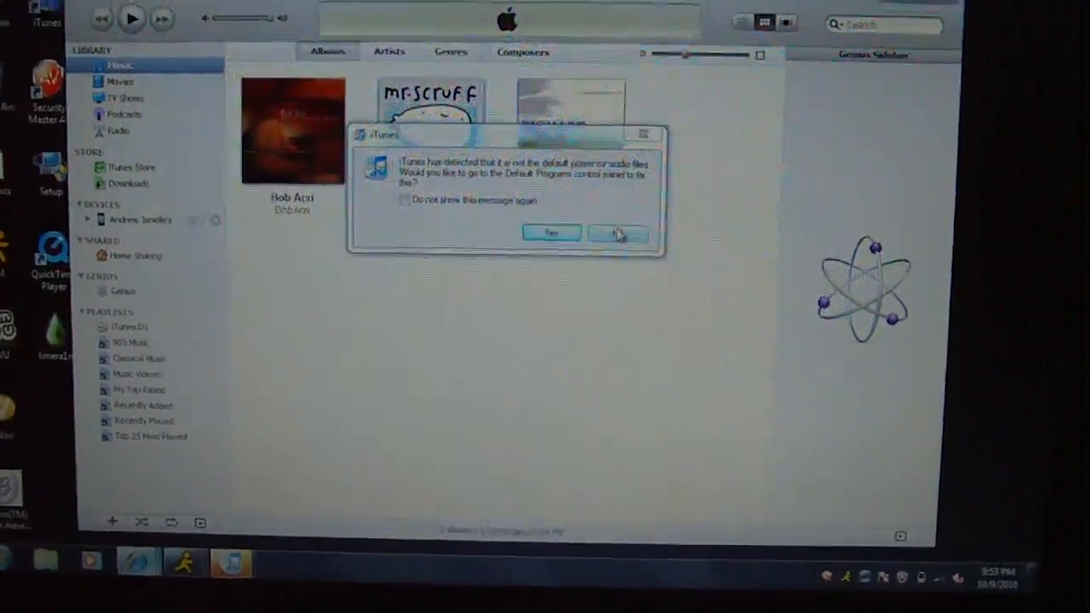
- Decline making iTunes the default player for audio files
left_click(616, 232)
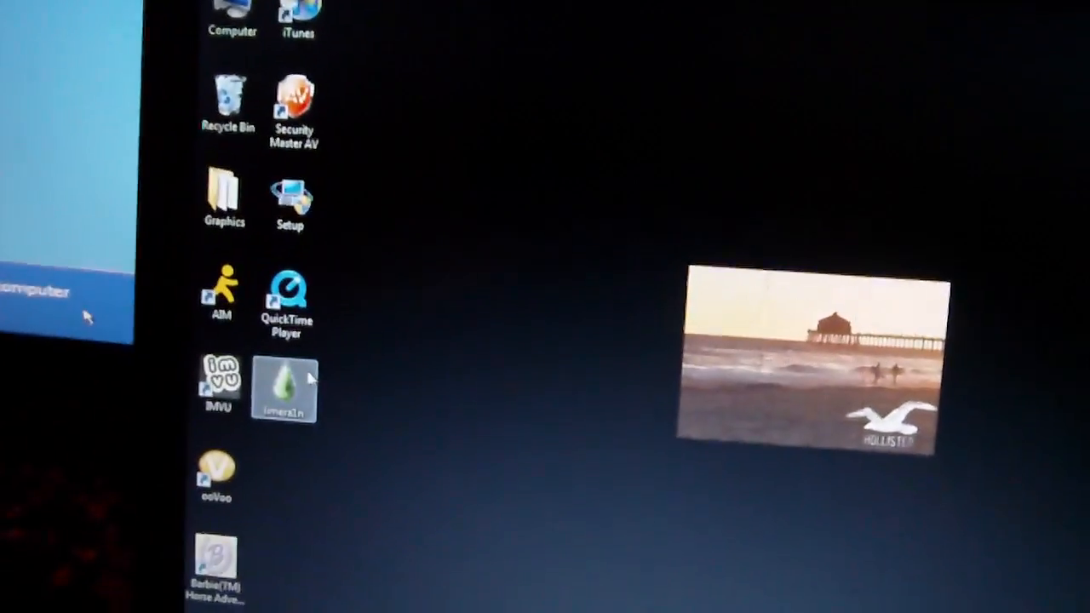
- Launch the limera1n jailbreak tool from its desktop shortcut
double_click(282, 385)
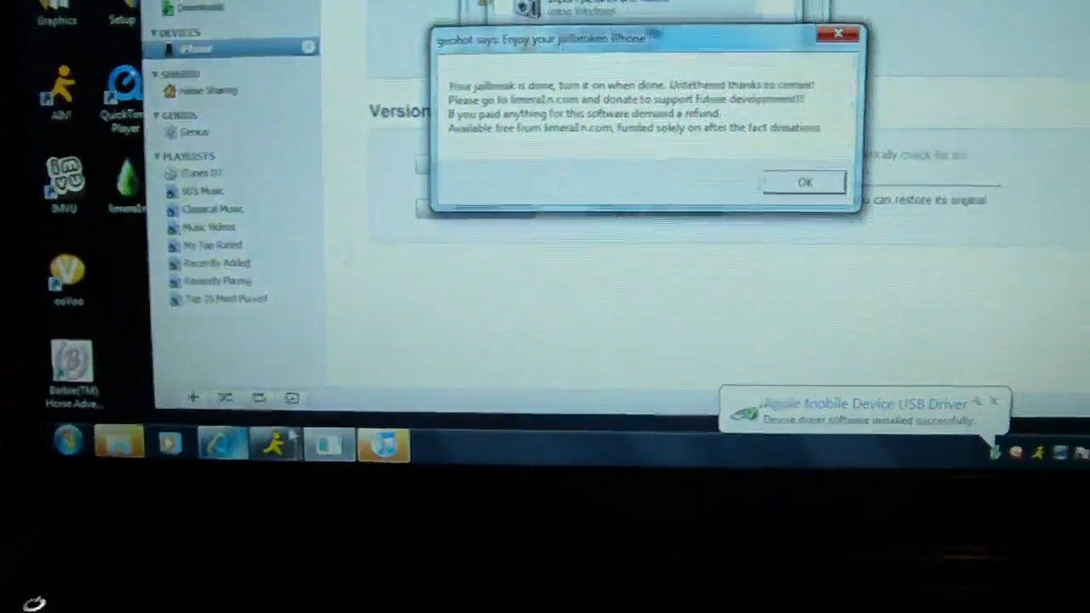
left_click(802, 182)
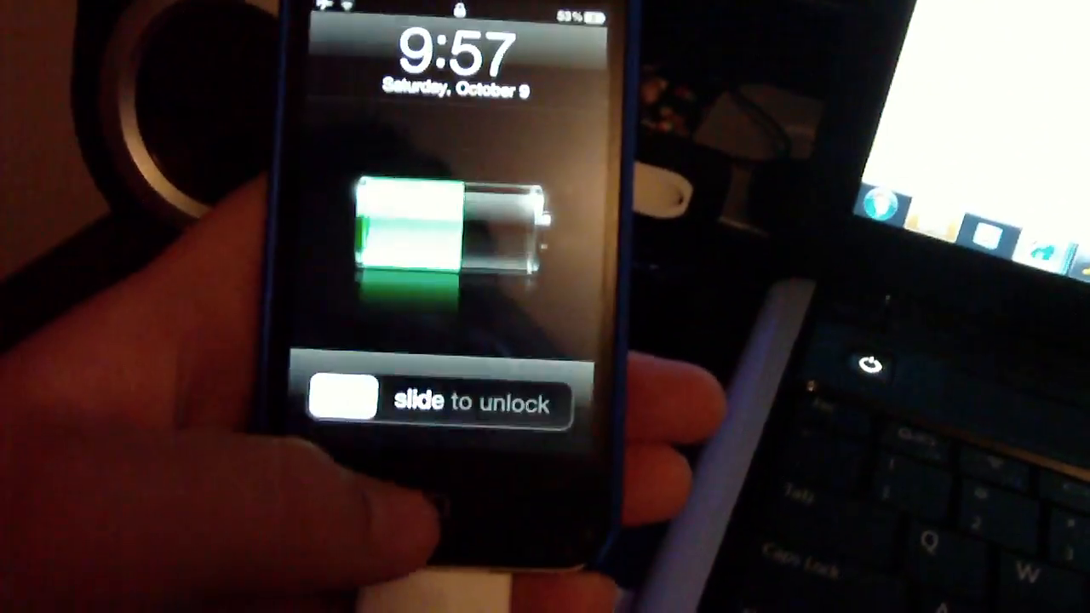
- Slide to unlock the iPhone so it leaves the lock screen
left_click_drag(340, 406, 544, 405)
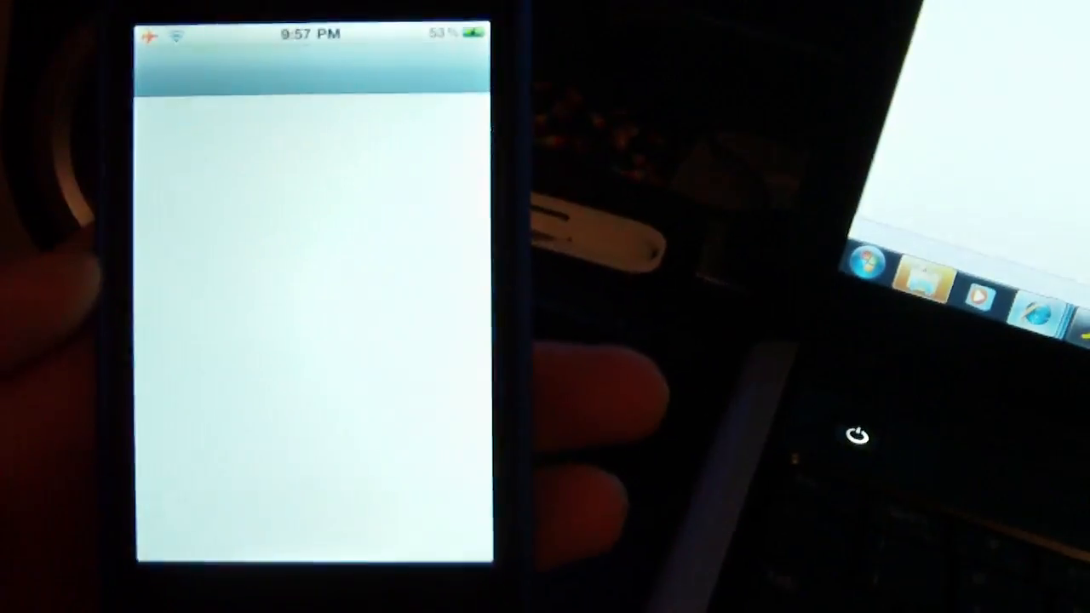